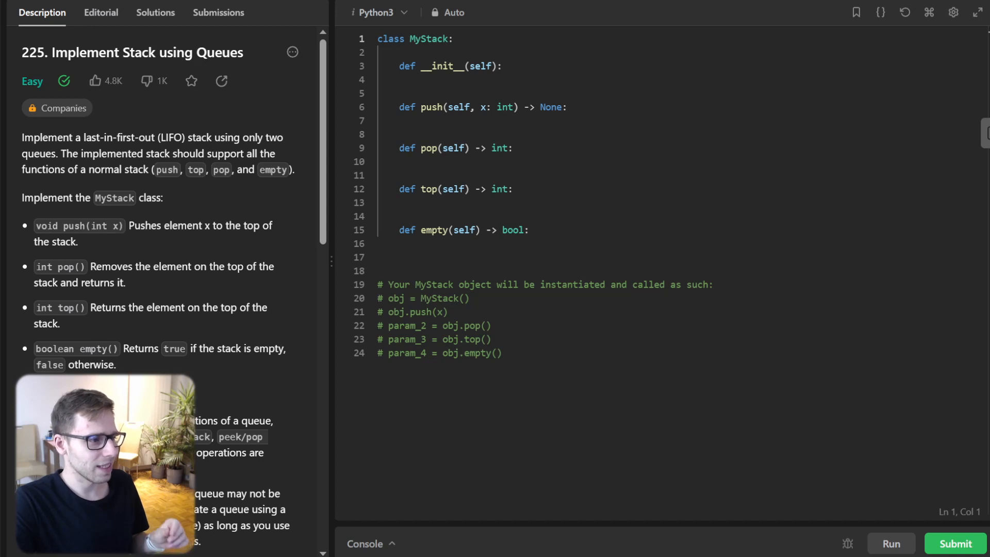
Make the MyStack constructor initialize self.q = deque()
click(421, 80)
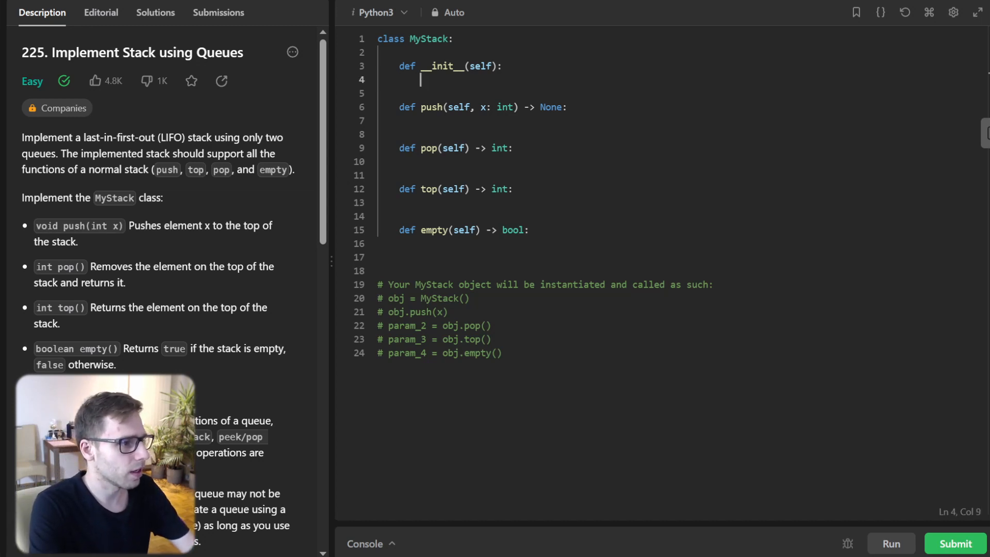
text(self.q = d)
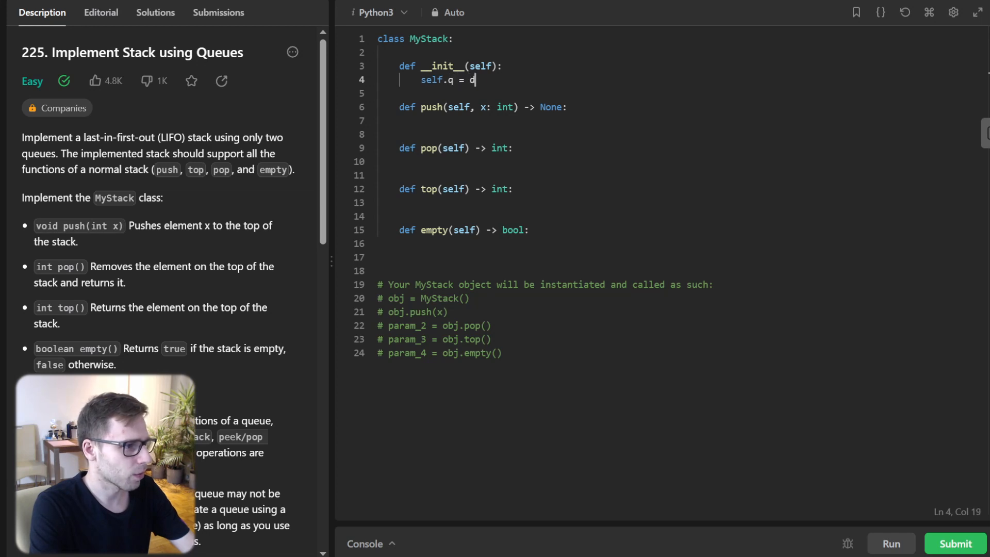
text(eque())
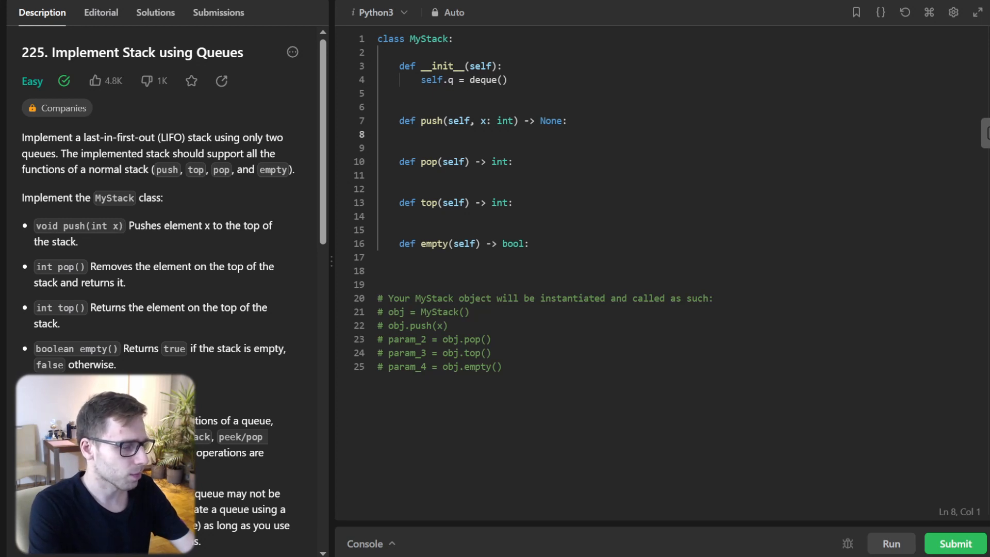
Write push to append x, then move the older len-1 elements behind it using popleft
text(self.q.append(x)
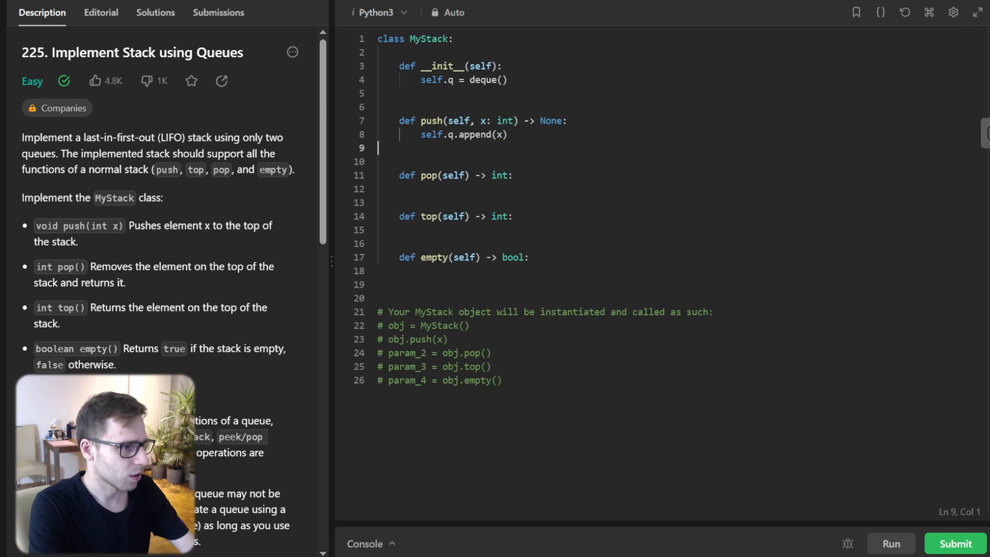
text(for _ in)
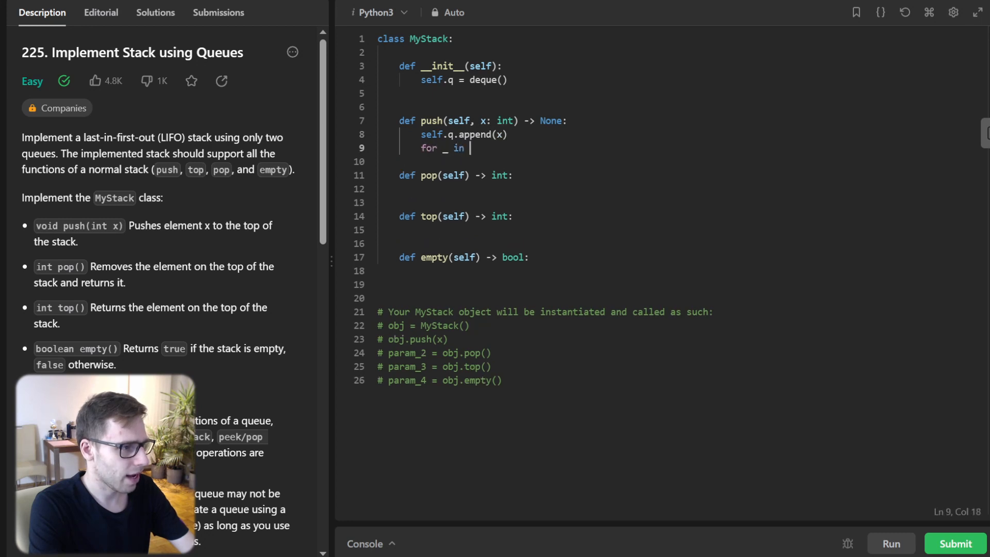
text(range(len(sel)
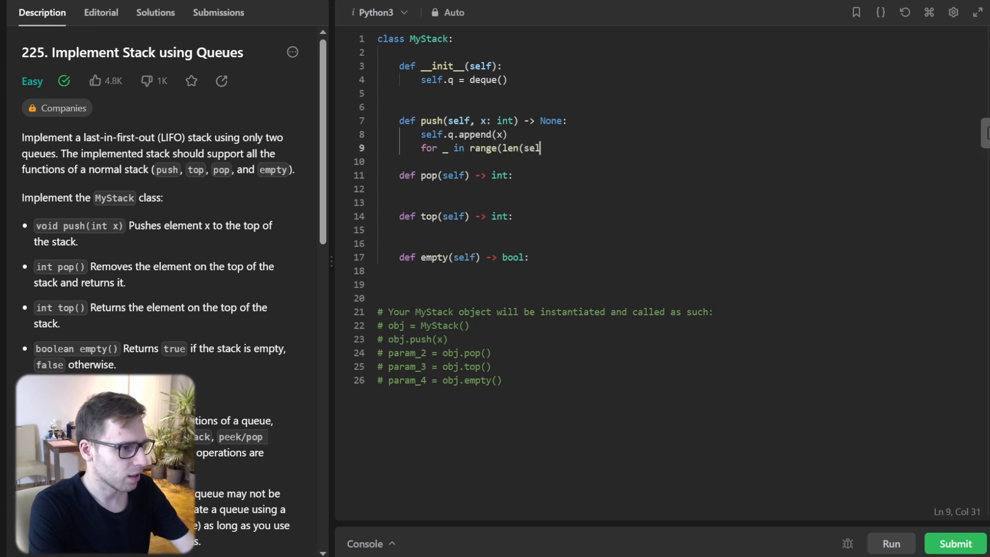
text(f.q) - 1):)
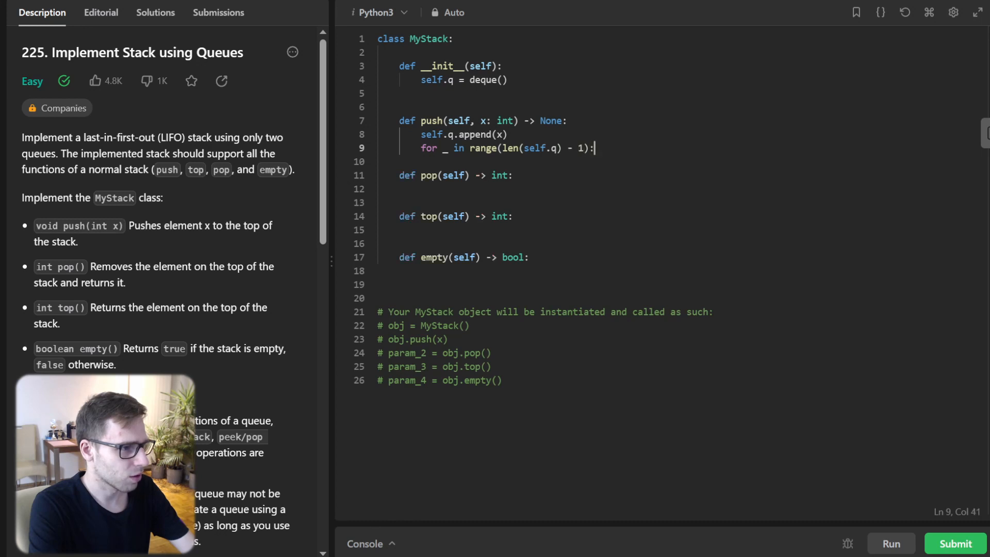
text(self.q.)
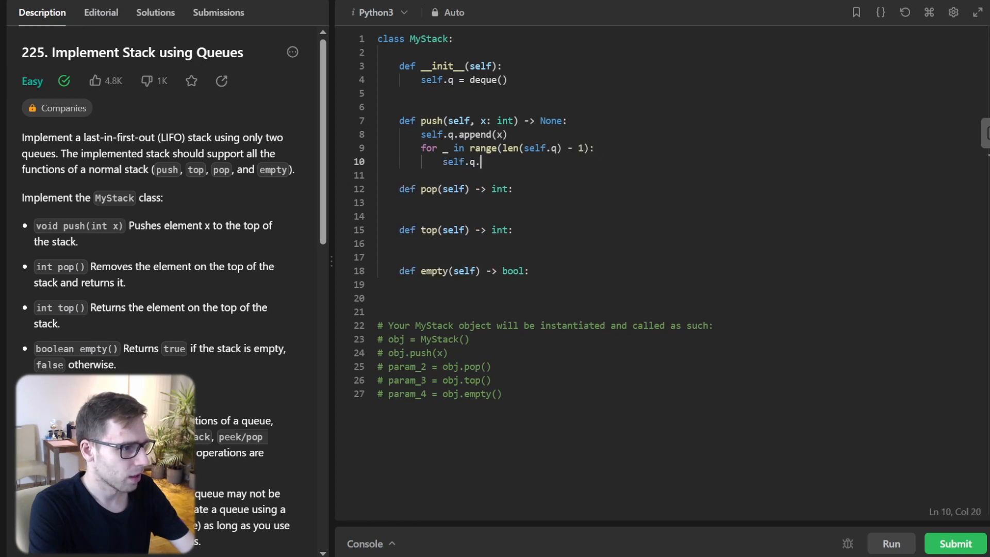
text(append(self.q.po)
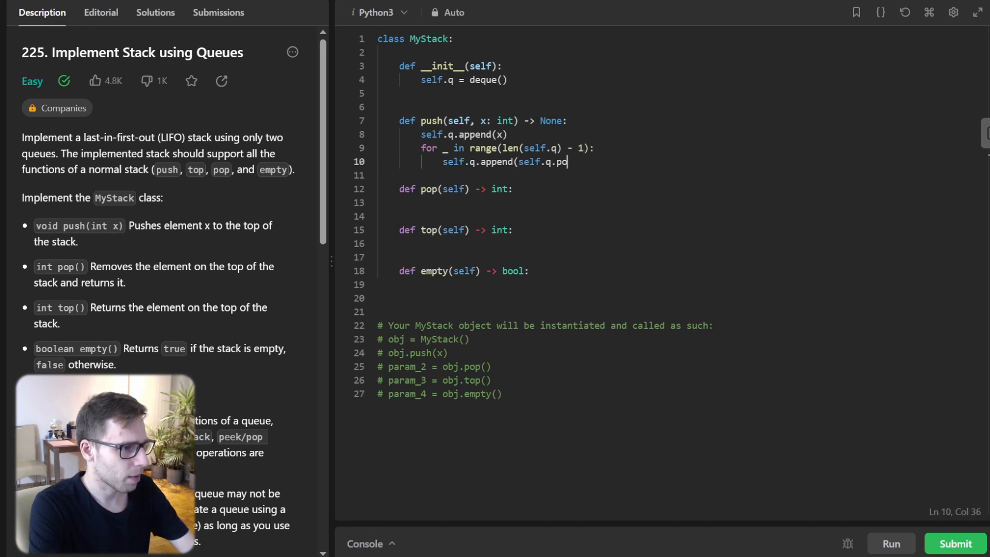
text(pleft()))
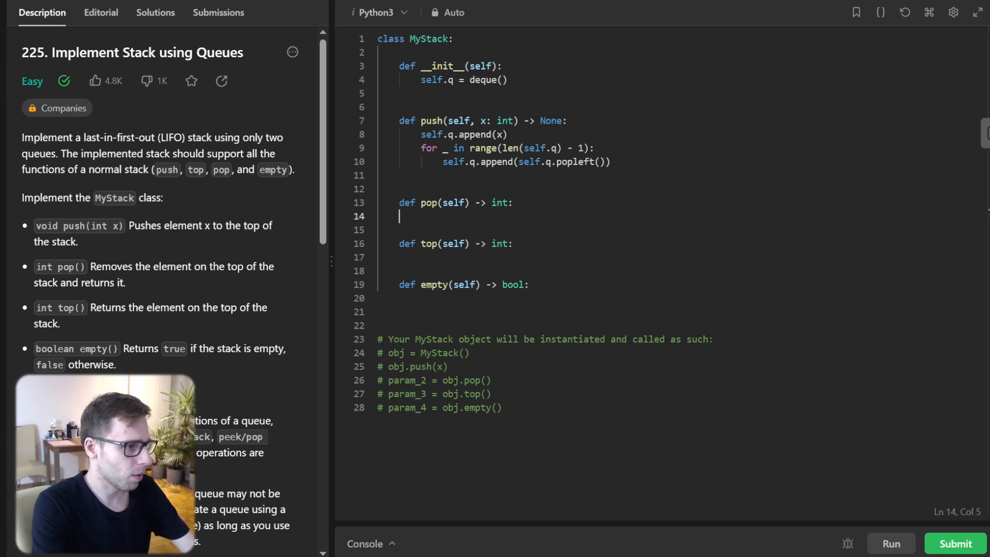
Make pop return self.q.popleft() and delete the extra blank lines between methods
text(return sel)
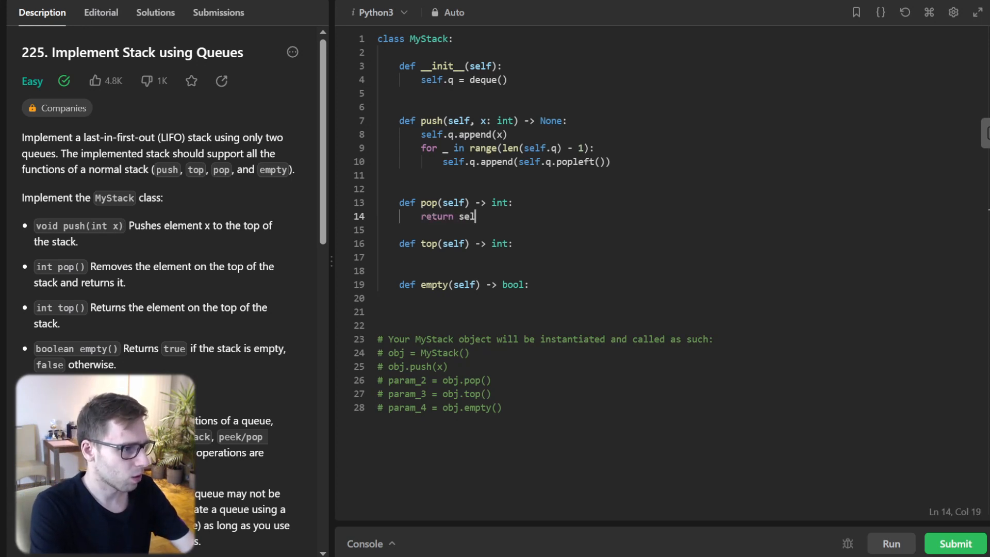
text(f.q.popleft())
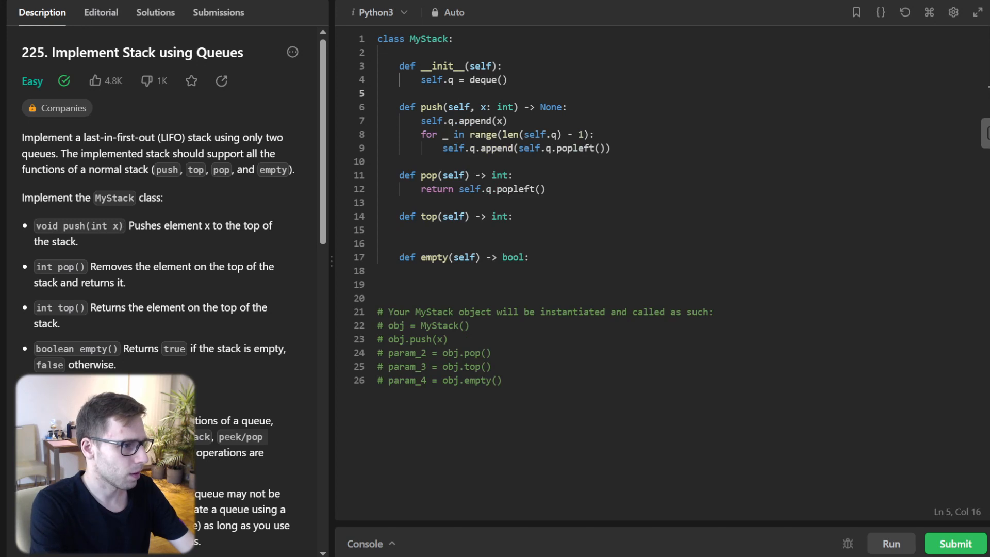
click(436, 189)
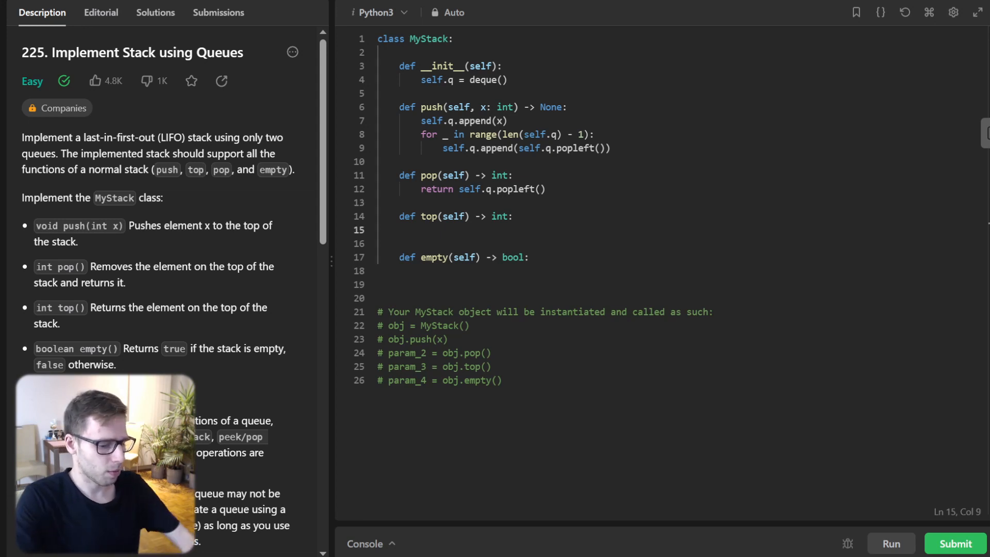
Make top return the front element, self.q[0]
text(return self.q[0)
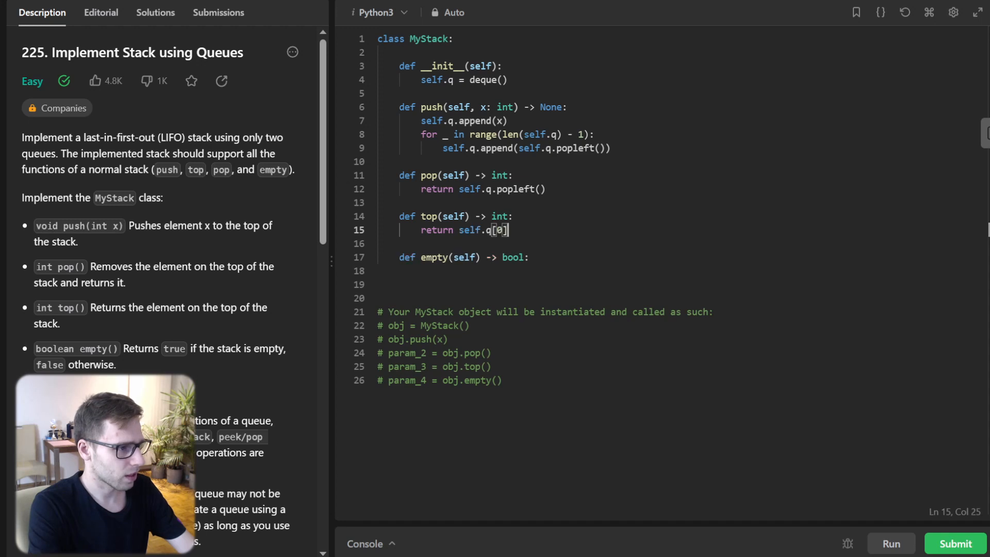
key(Enter)
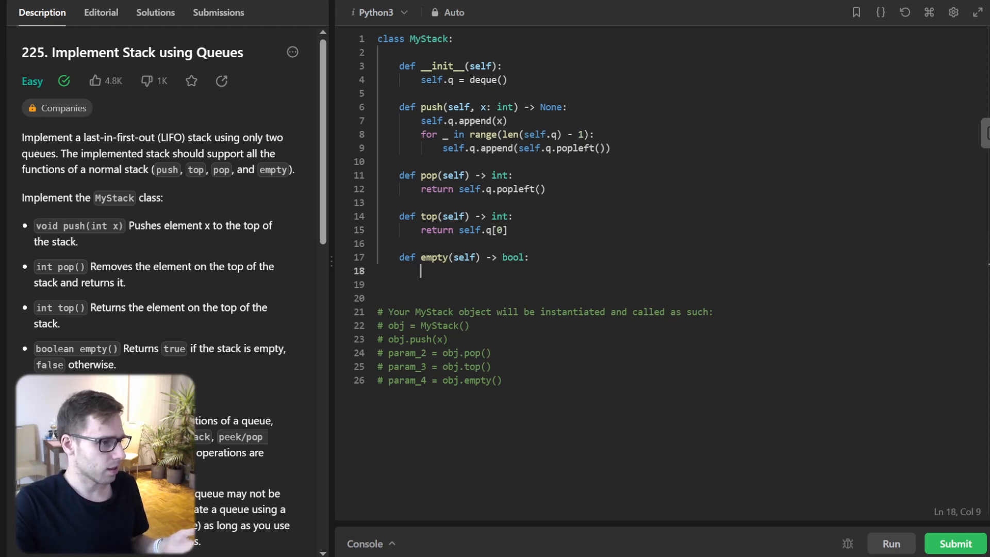
Make empty return len(self.q) == 0
text(return len(self)
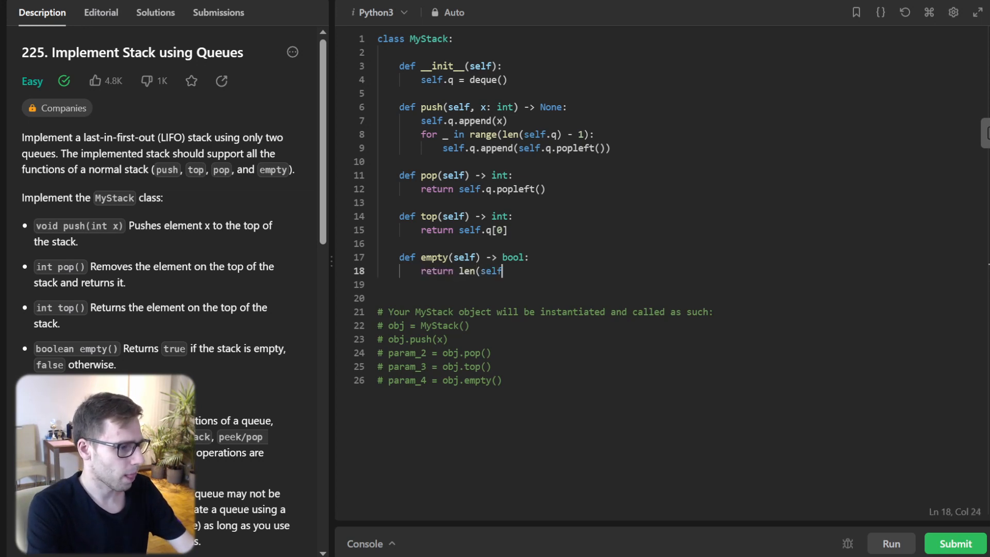
text(.q) == 0)
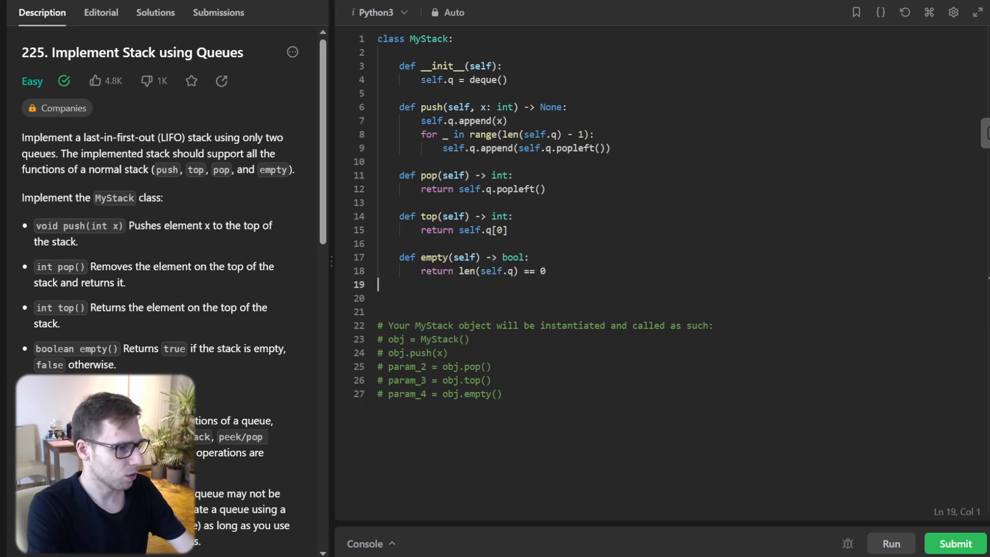
key(Backspace)
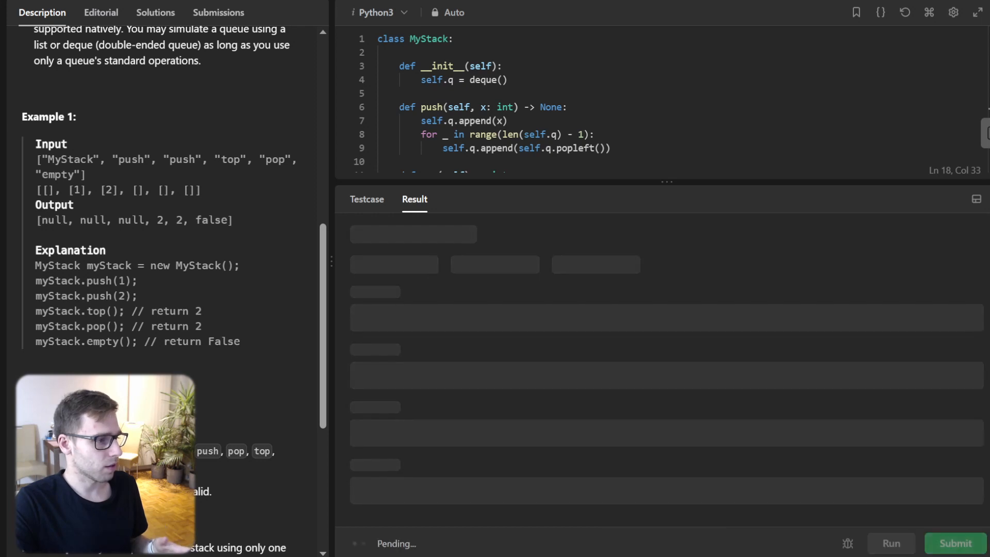
Submit the solution; it is Accepted at 36 ms, beating 82.04% of Python3 users
click(218, 12)
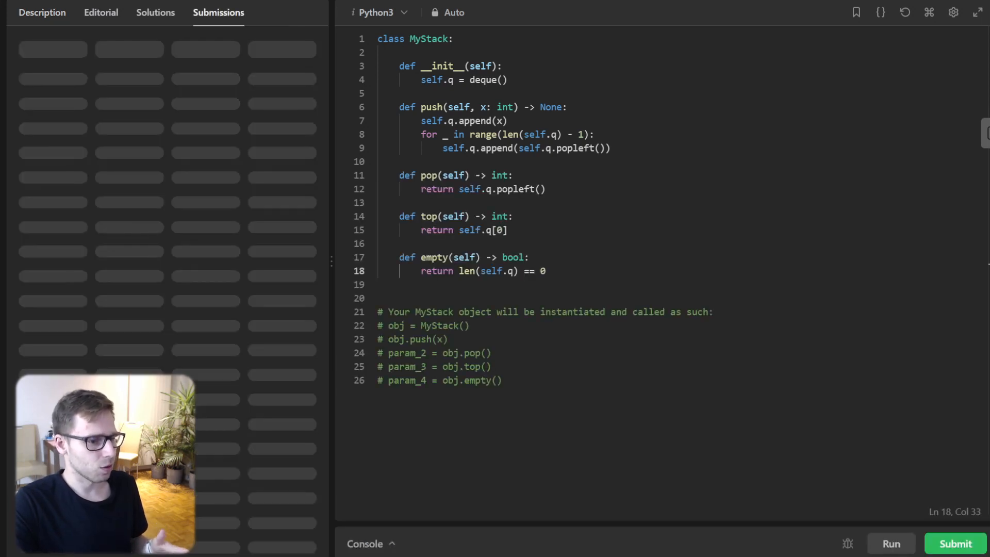
click(956, 543)
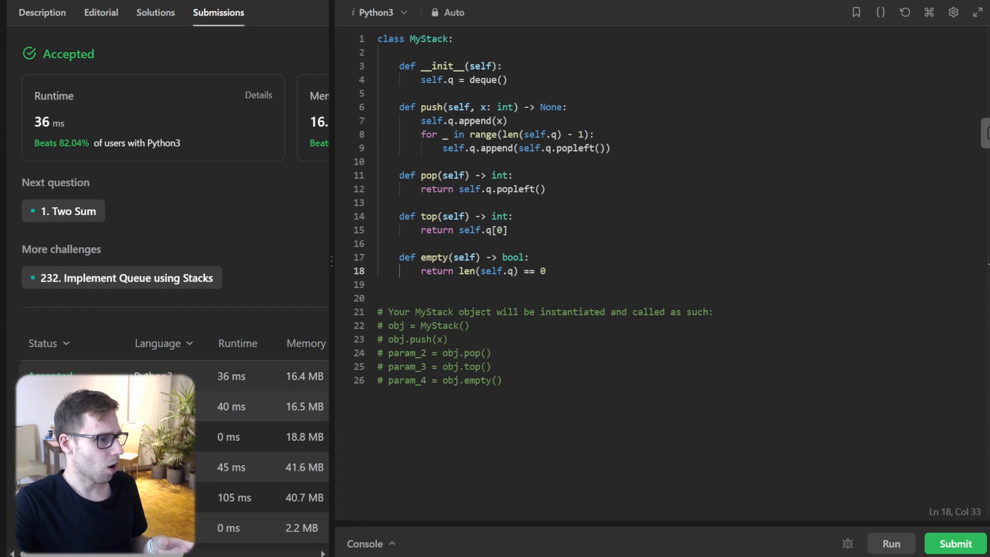
Open an earlier Accepted submission (24 ms, 16.5 MB) and scroll through its code
click(231, 375)
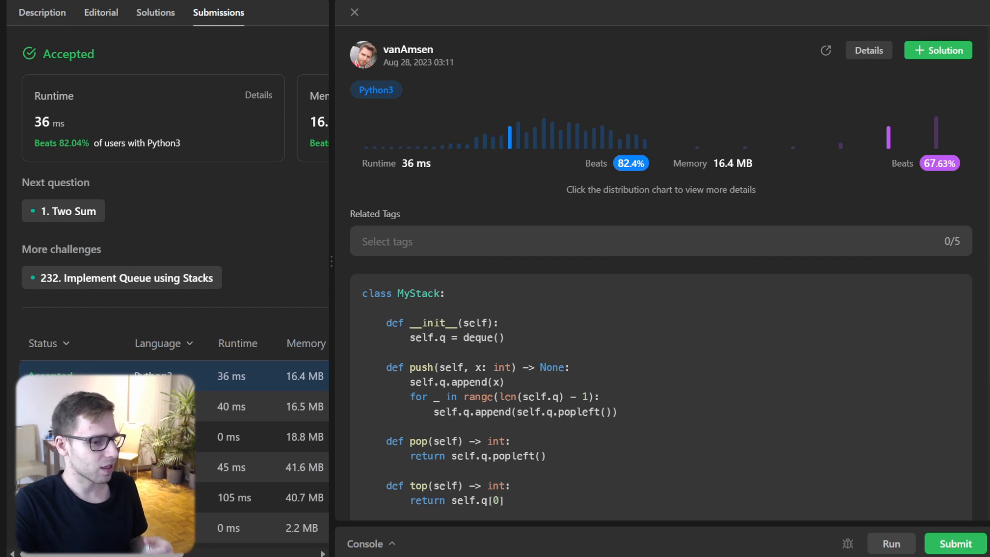
scroll(down, 3)
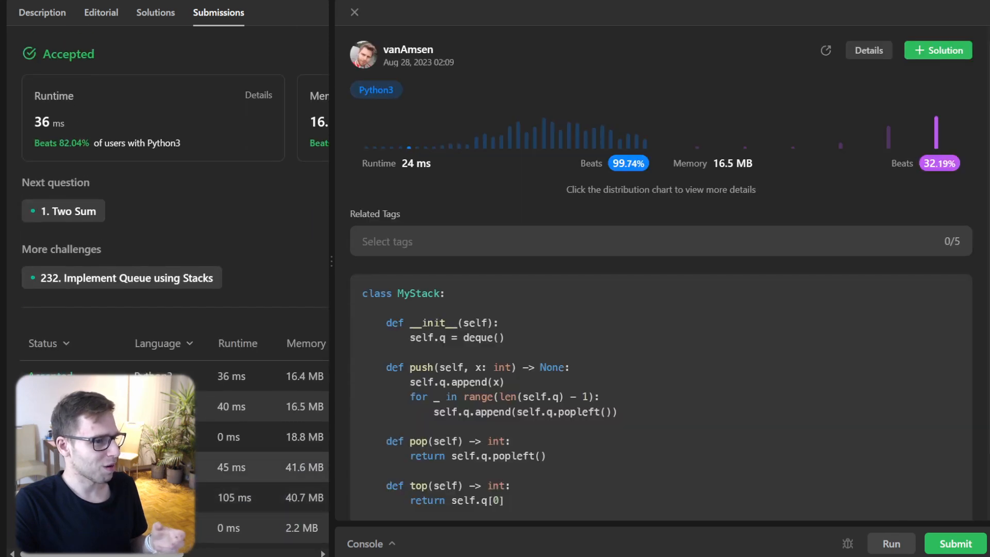
scroll(down, 3)
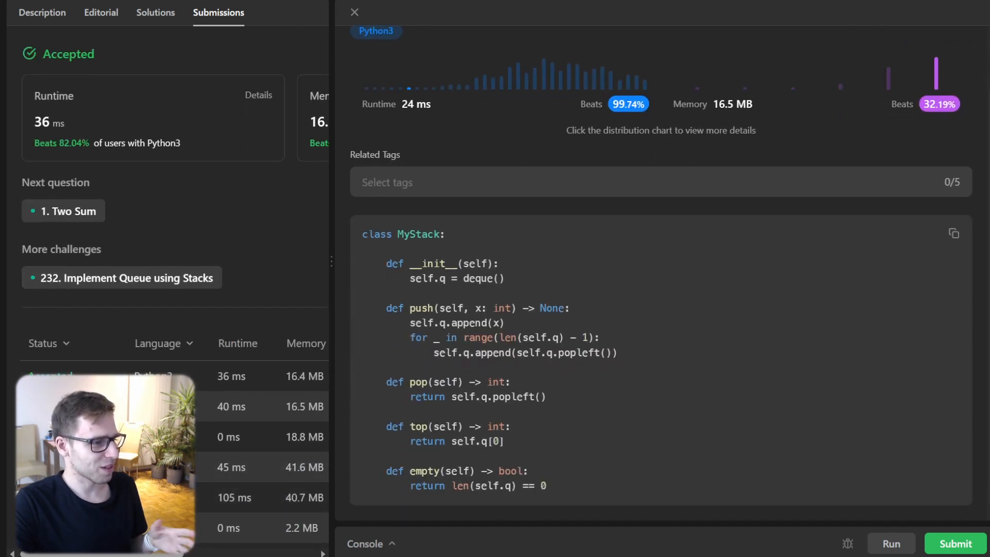